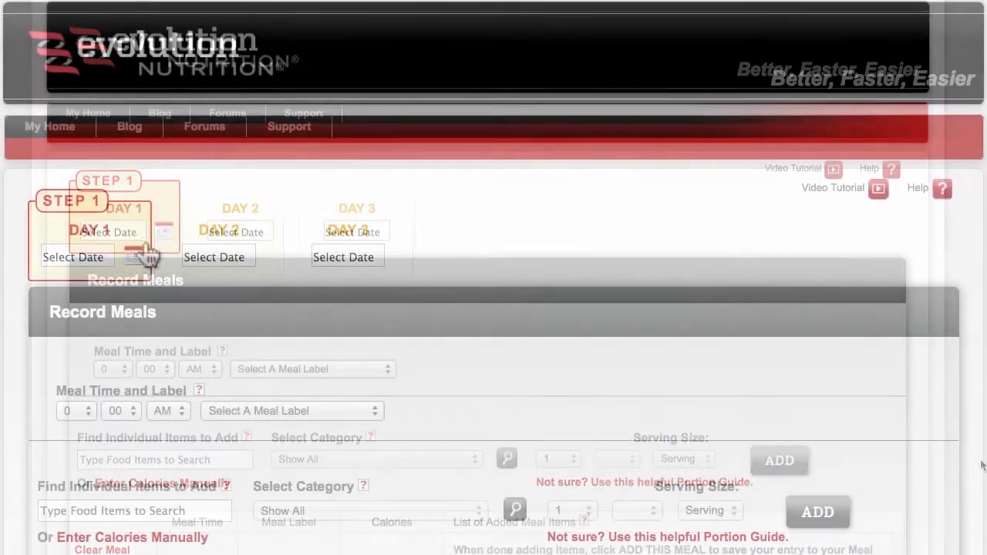
# Date Day 1 as 08-10-2012 and label the 6:00 AM meal Breakfast
pyautogui.click(134, 256)
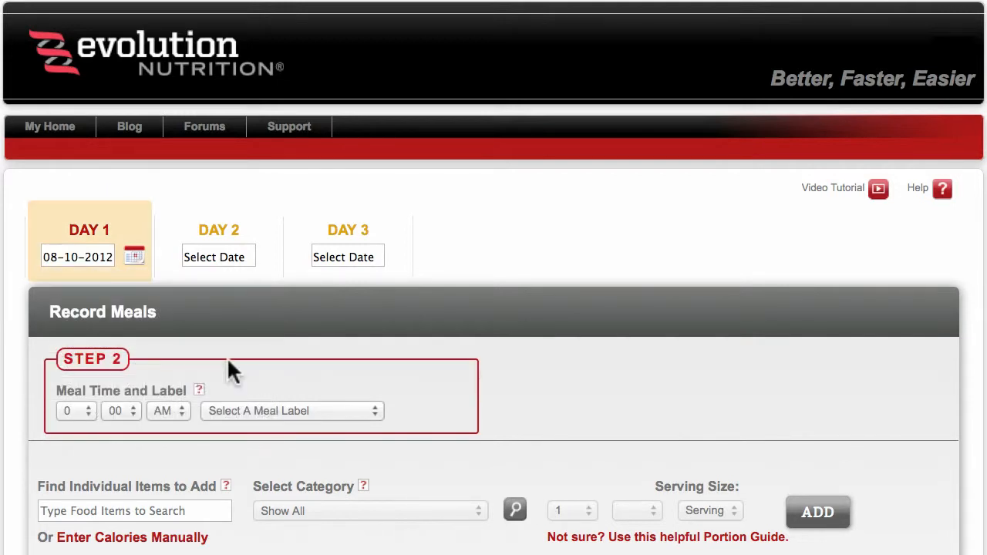
pyautogui.click(76, 410)
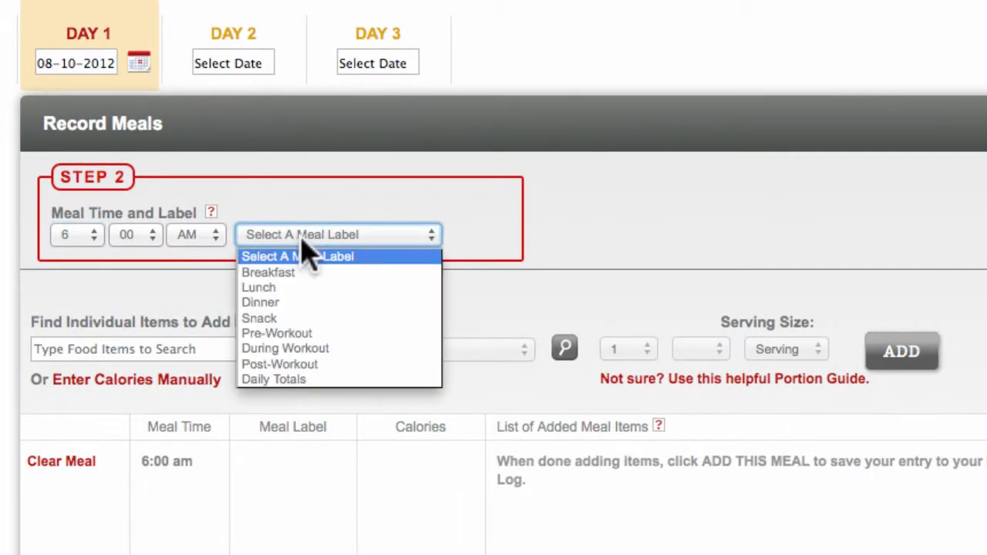
pyautogui.click(267, 272)
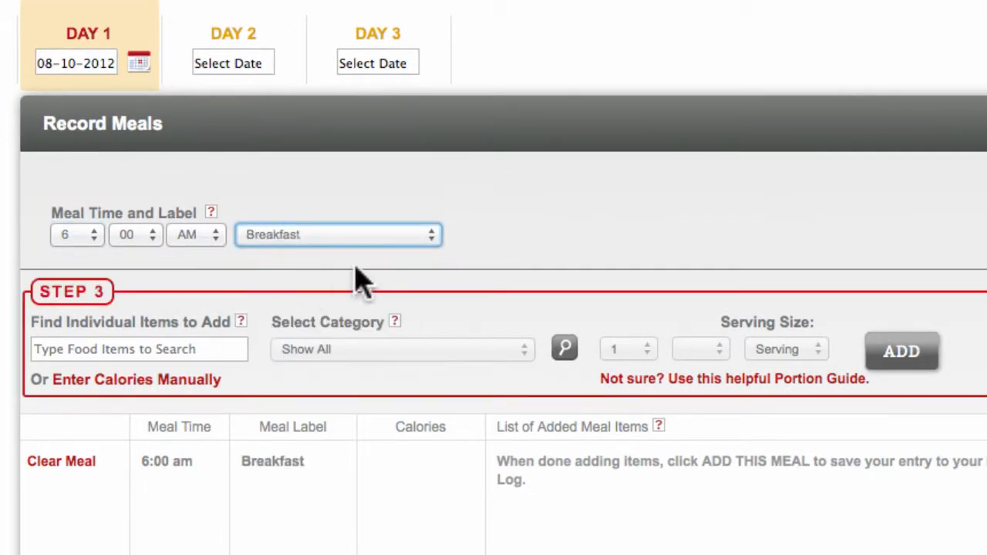
pyautogui.scroll(-3)
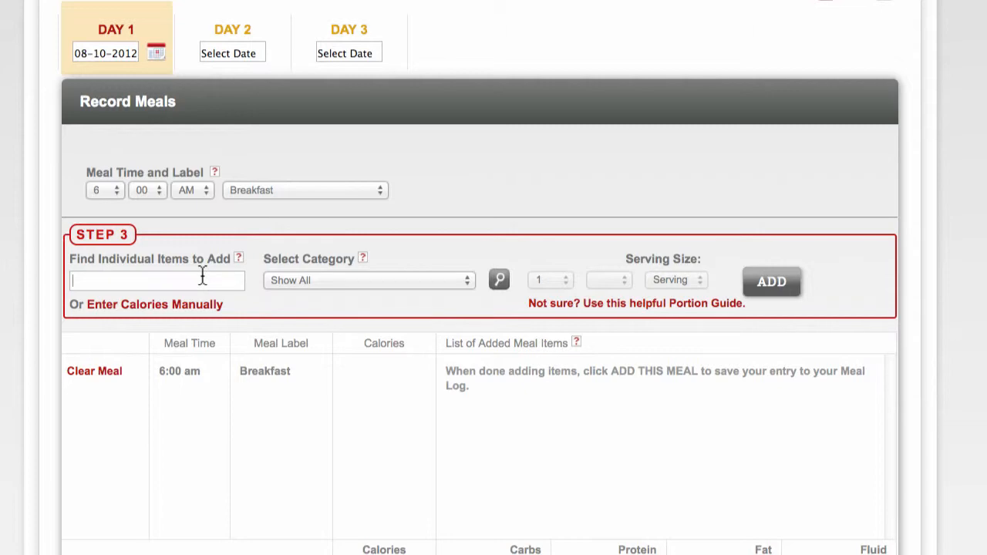
# Search for 'Turkey breast' within the Poultry category
pyautogui.write('T')
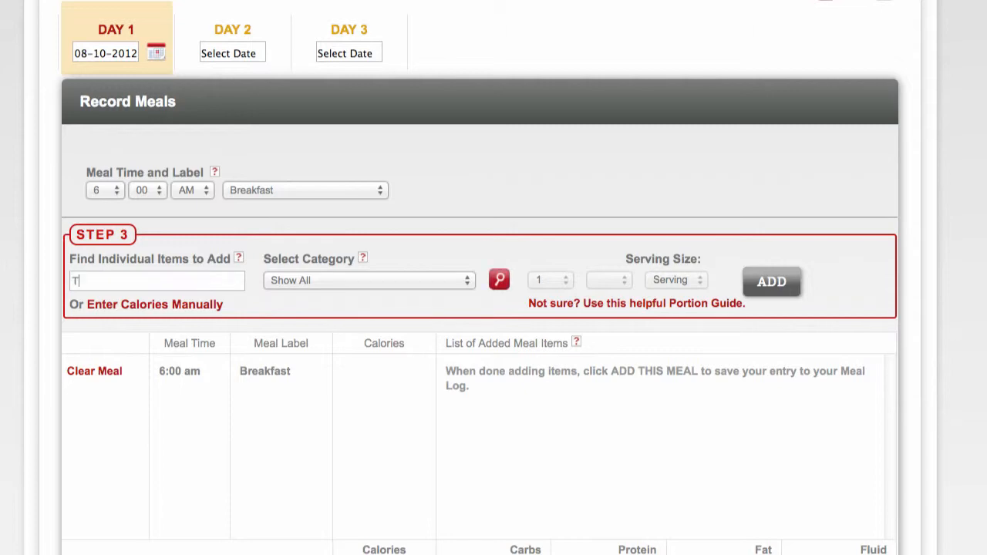
pyautogui.write('urkey')
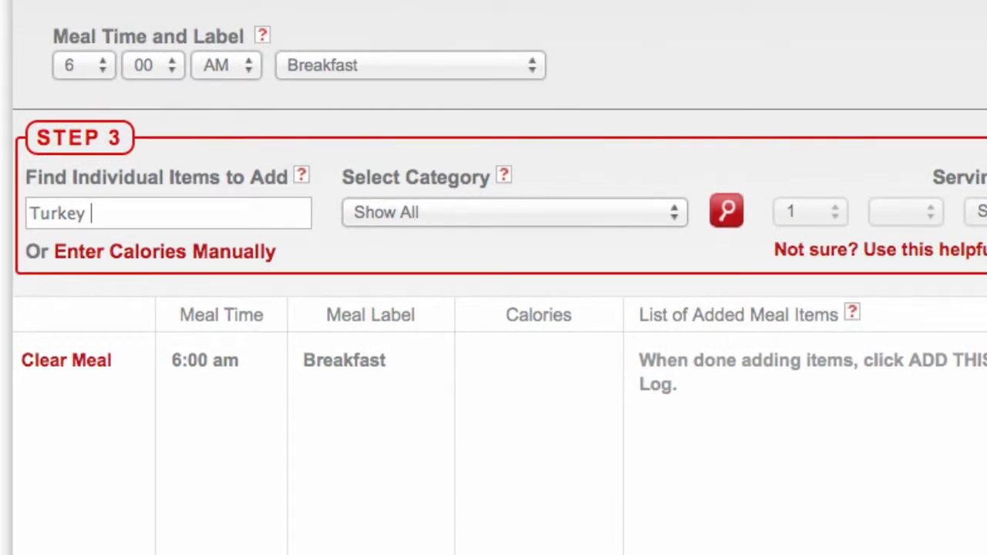
pyautogui.write('breast')
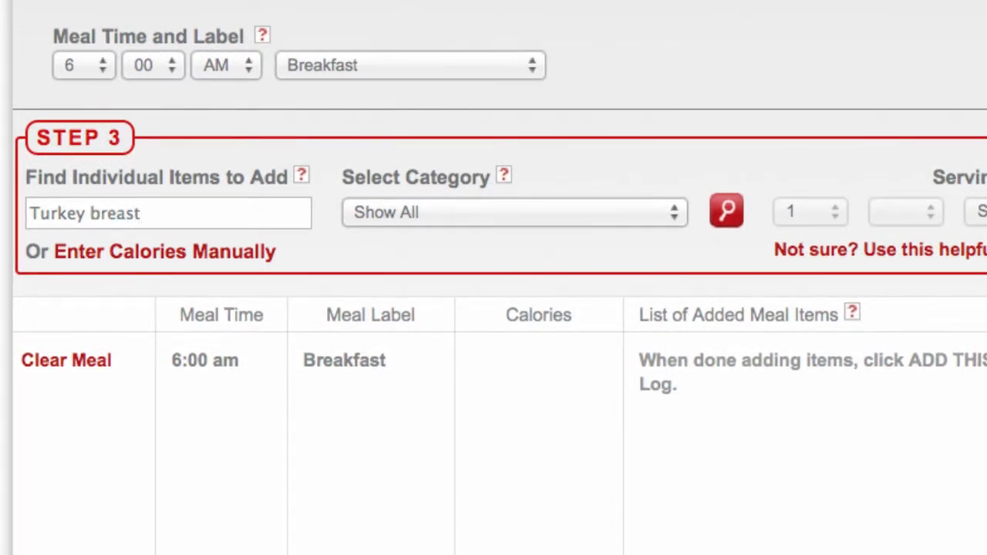
pyautogui.click(168, 213)
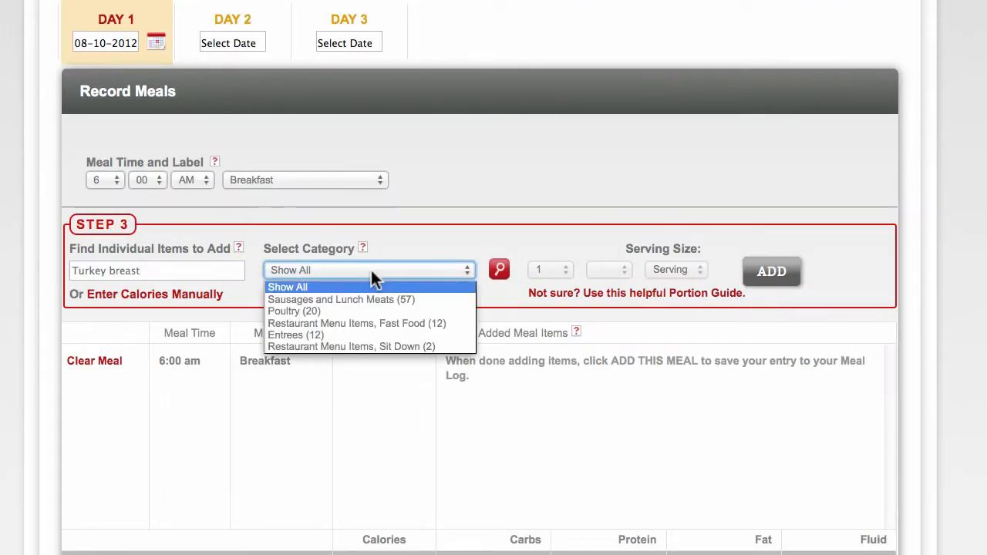
pyautogui.moveTo(375, 316)
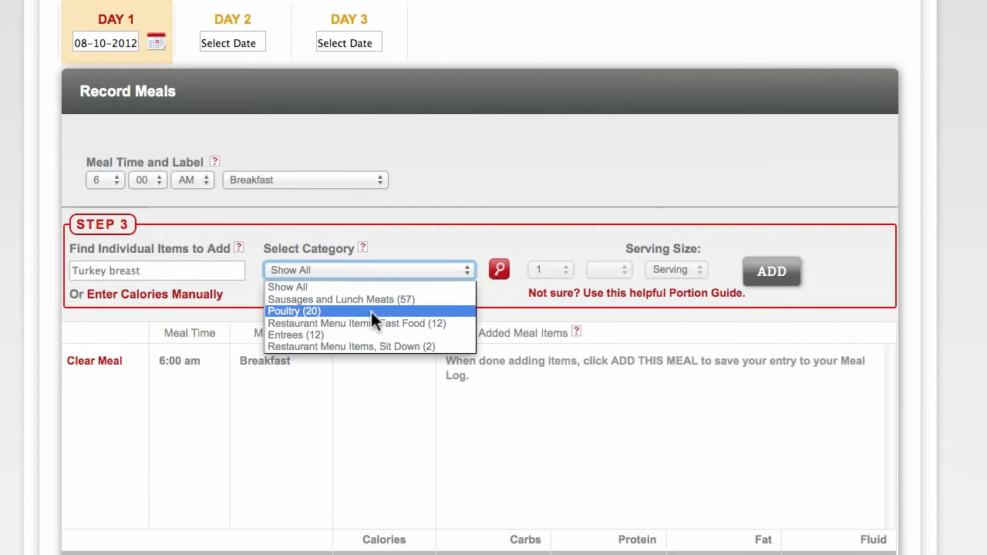
pyautogui.click(294, 311)
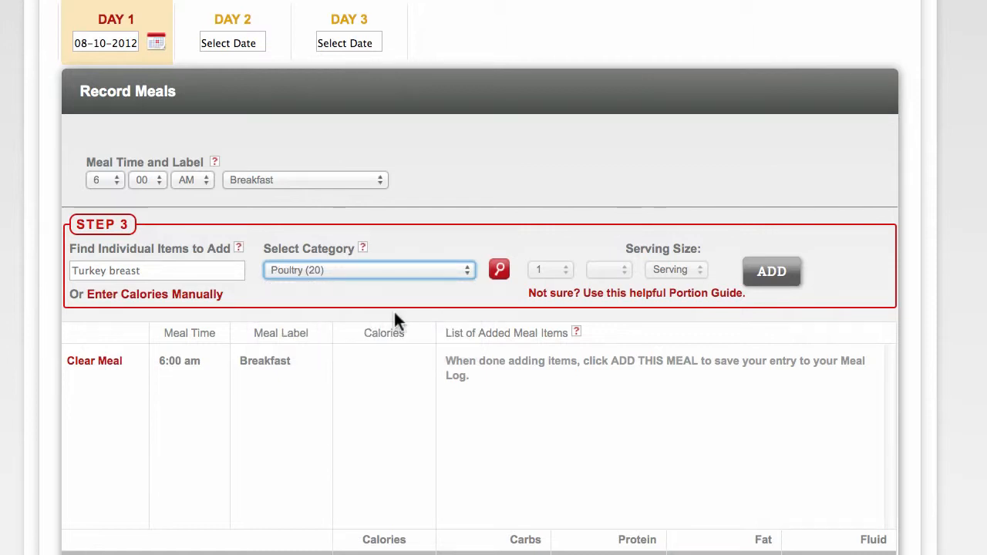
pyautogui.moveTo(499, 277)
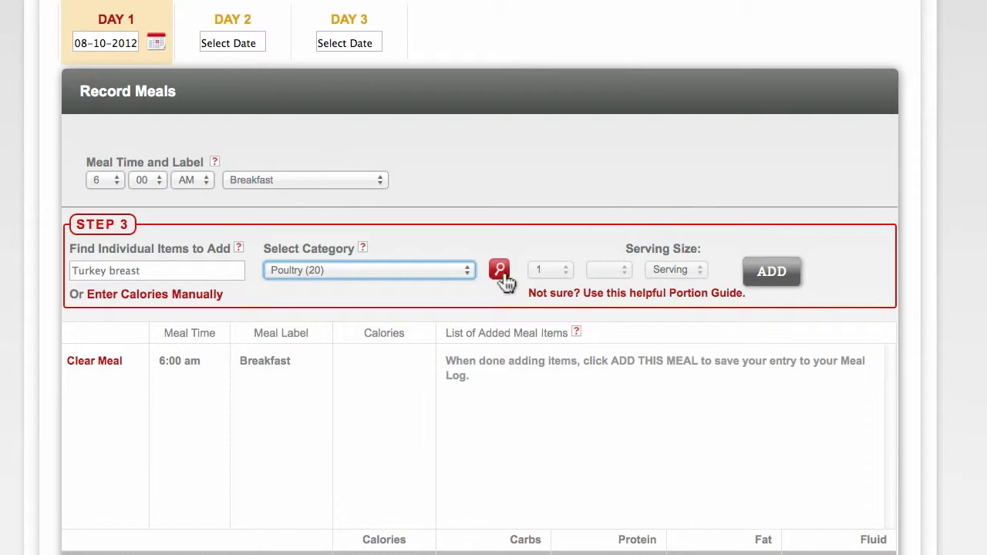
pyautogui.click(499, 270)
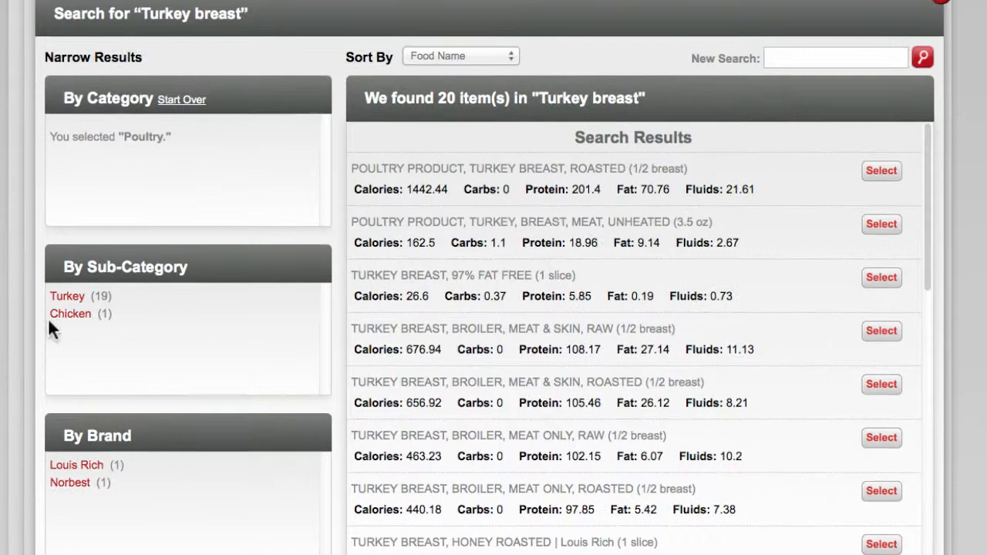
# Add 2 slices of Louis Rich honey roasted turkey breast (120 calories) to Breakfast
pyautogui.click(66, 296)
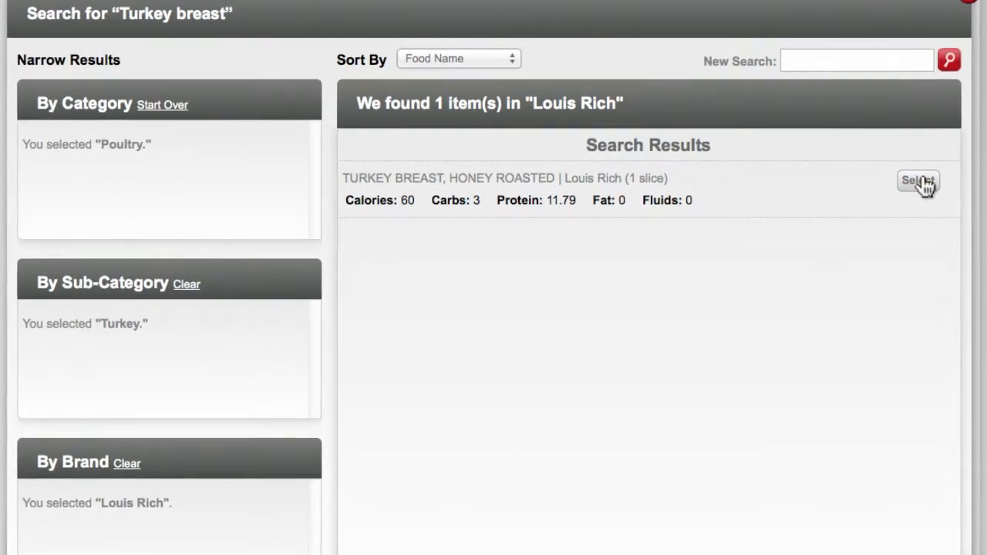
pyautogui.click(918, 181)
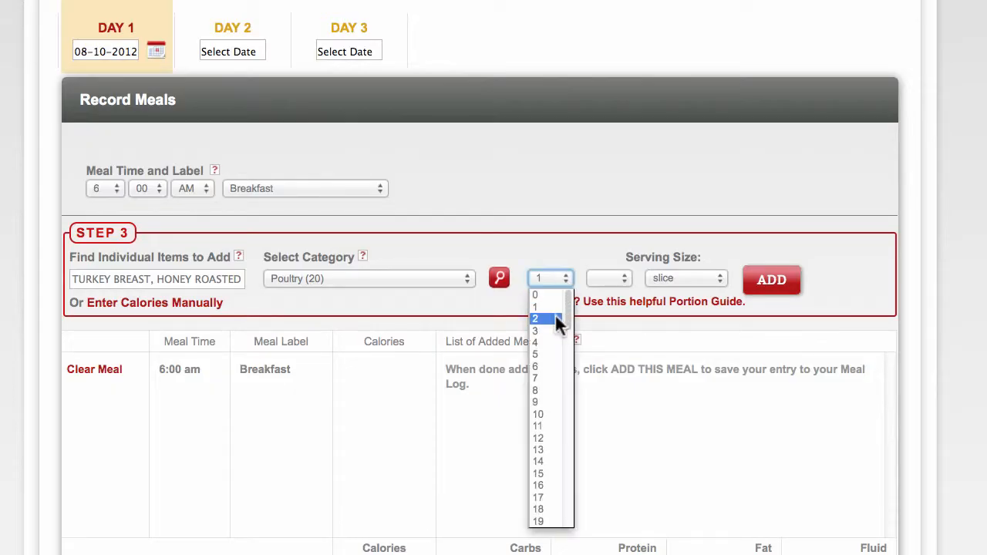
pyautogui.click(534, 319)
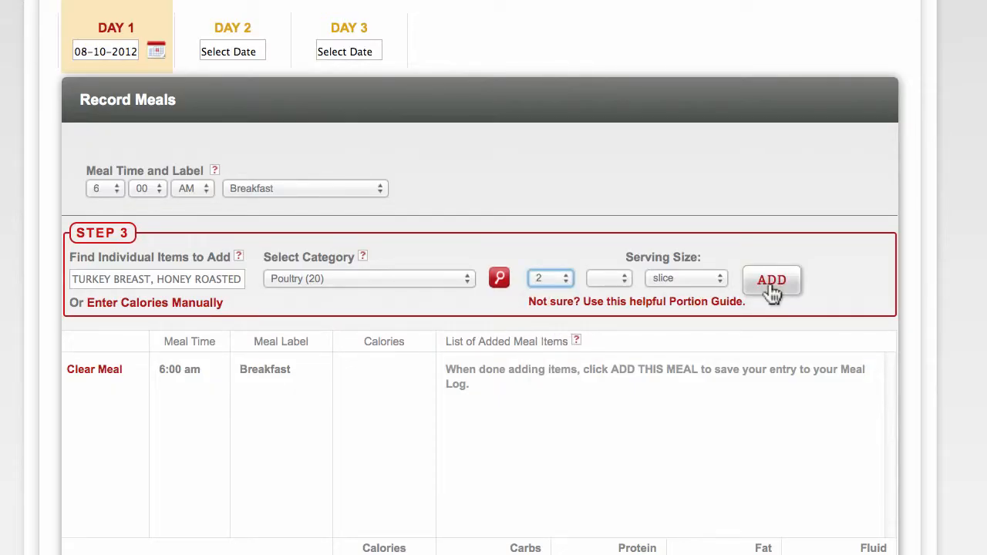
pyautogui.click(771, 280)
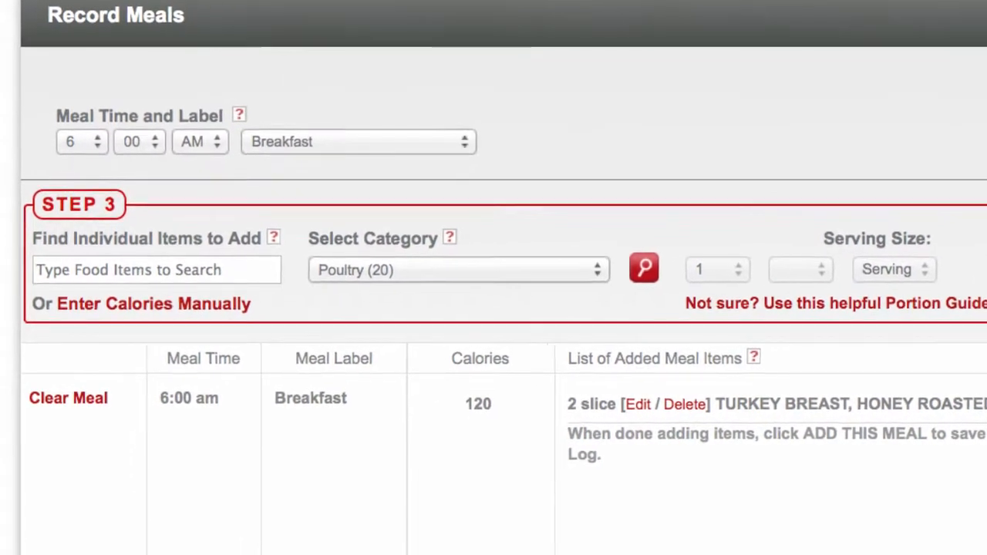
# Add a 'Chicken salad' item: 145 calories, 10 g carbs, 2 g protein, 11 g fat
pyautogui.click(151, 304)
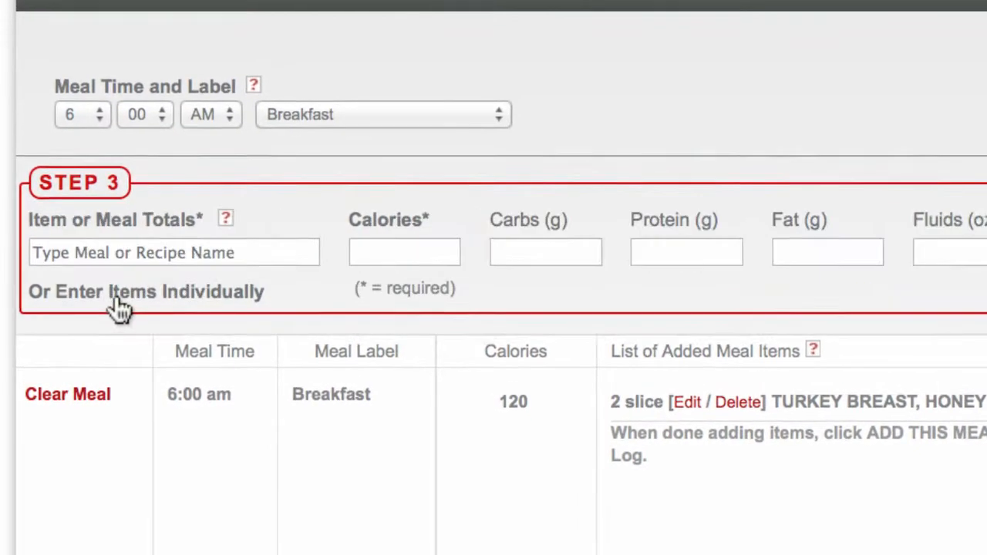
pyautogui.write('Chi')
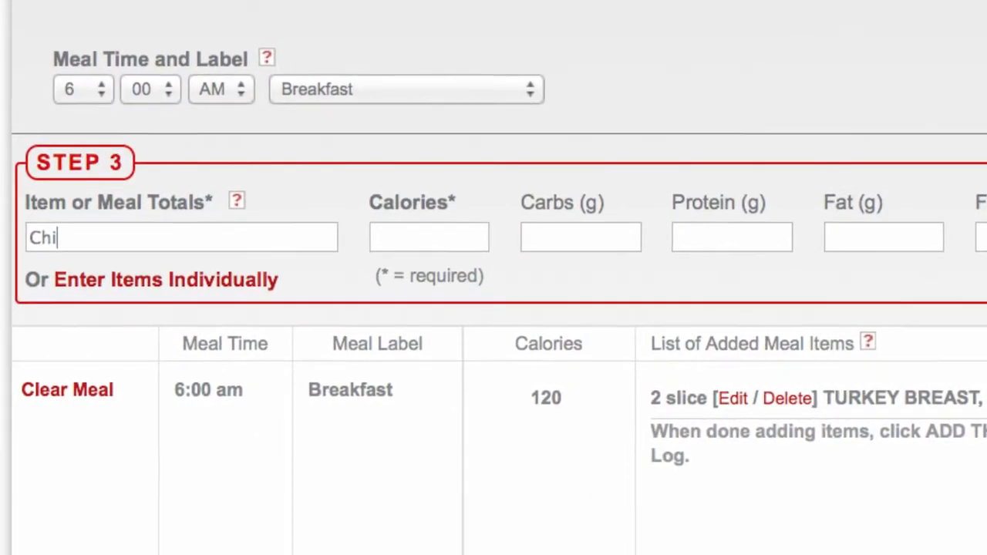
pyautogui.write('cken sala')
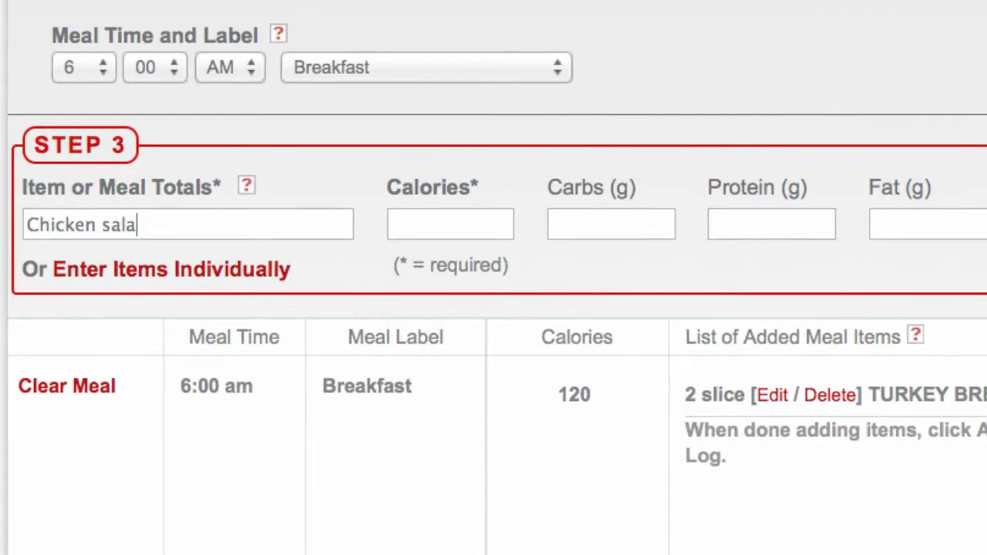
pyautogui.write('d')
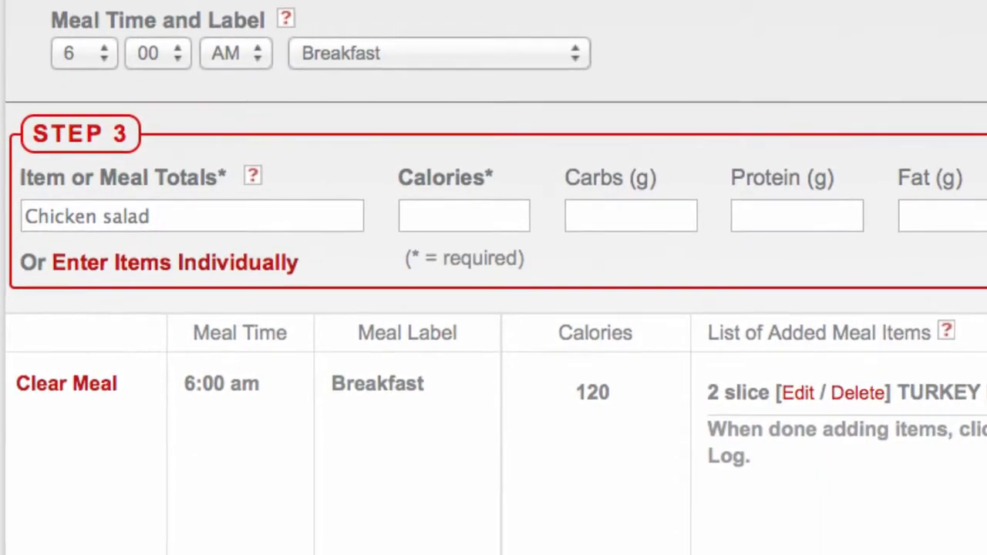
pyautogui.write('145')
pyautogui.write('11')
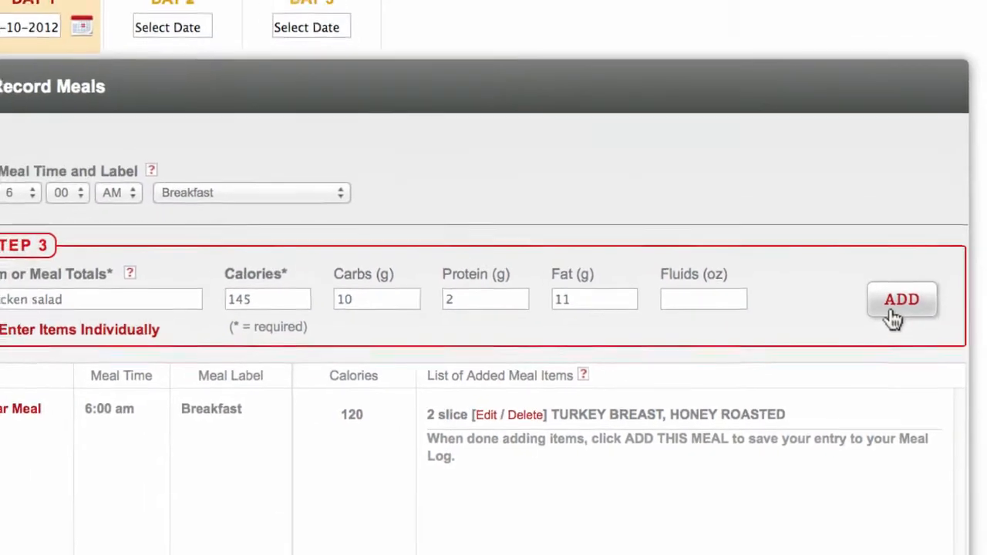
pyautogui.scroll(3)
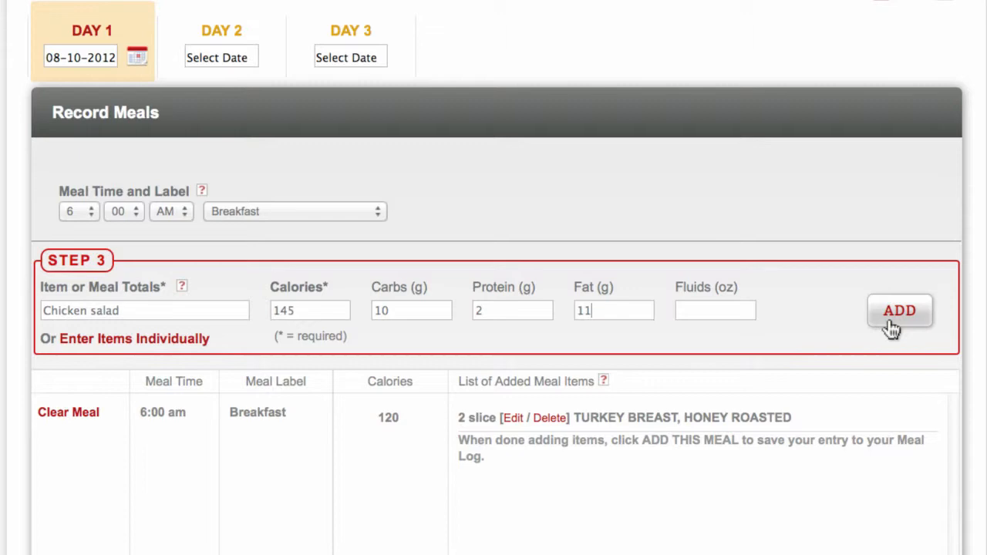
pyautogui.click(899, 310)
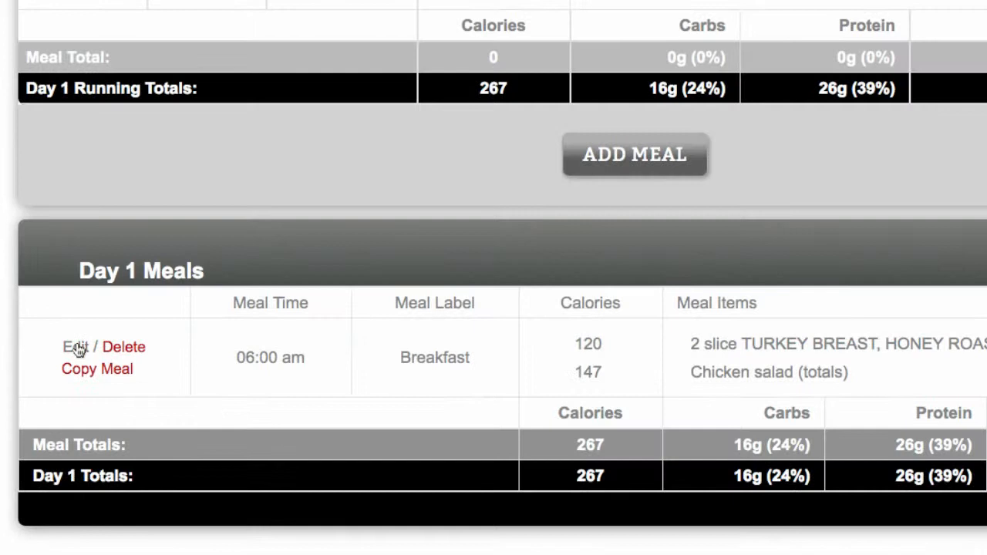
pyautogui.moveTo(123, 351)
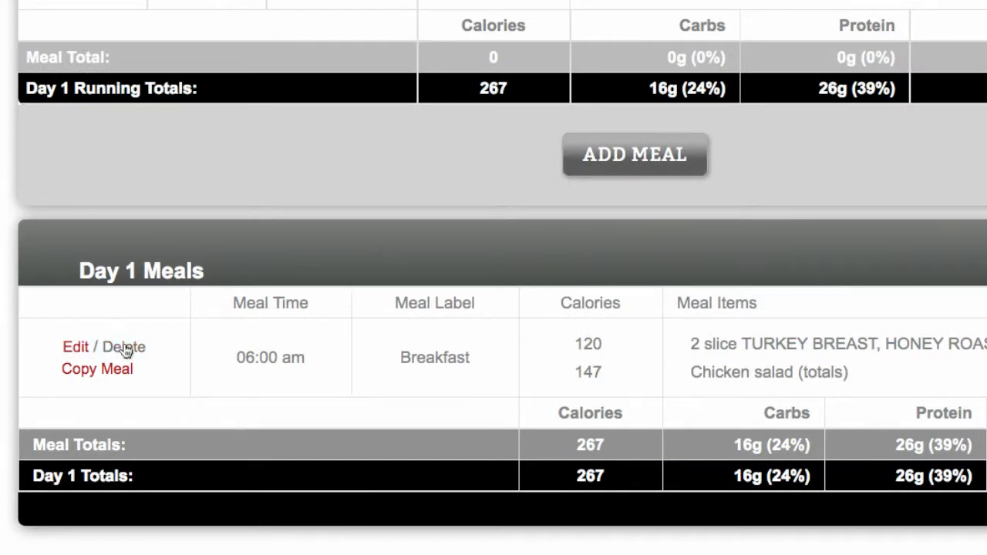
pyautogui.moveTo(162, 370)
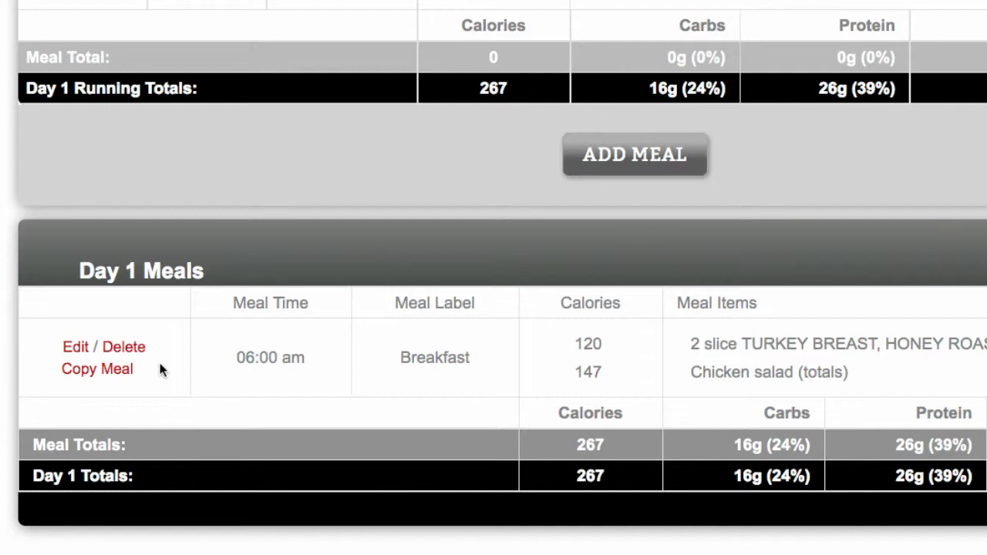
pyautogui.moveTo(114, 374)
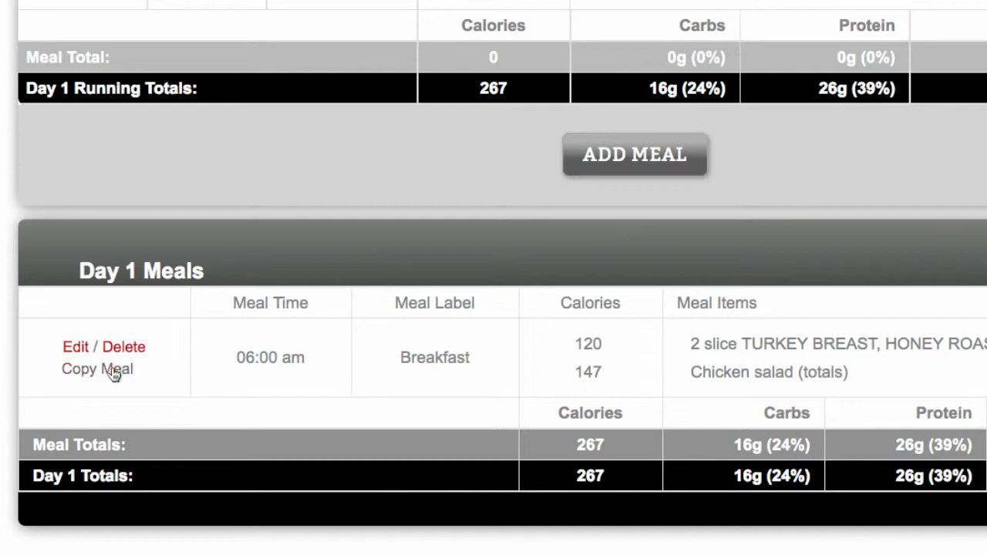
pyautogui.moveTo(156, 398)
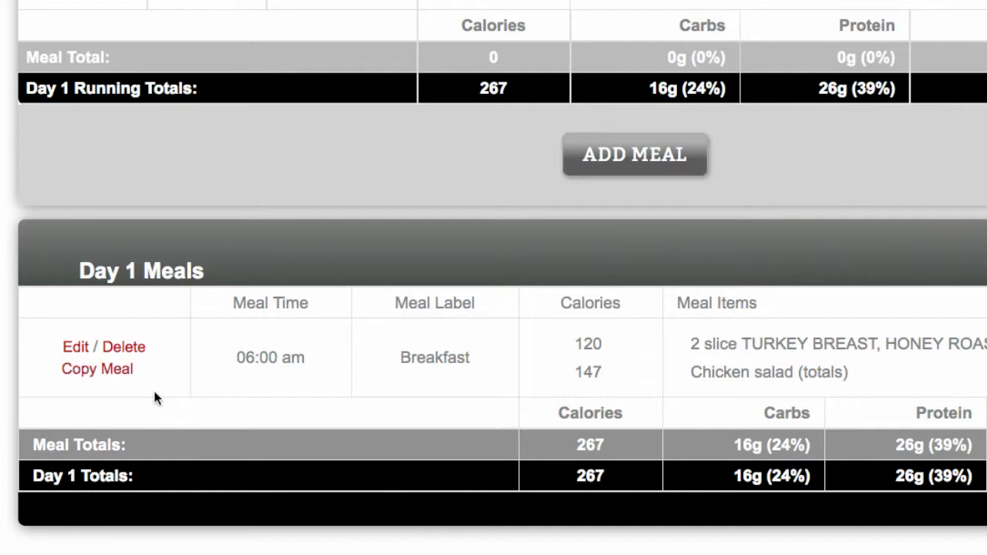
# Open Copy Meal for the Day 1 breakfast, targeting Day 2 (08-11-2012)
pyautogui.scroll(3)
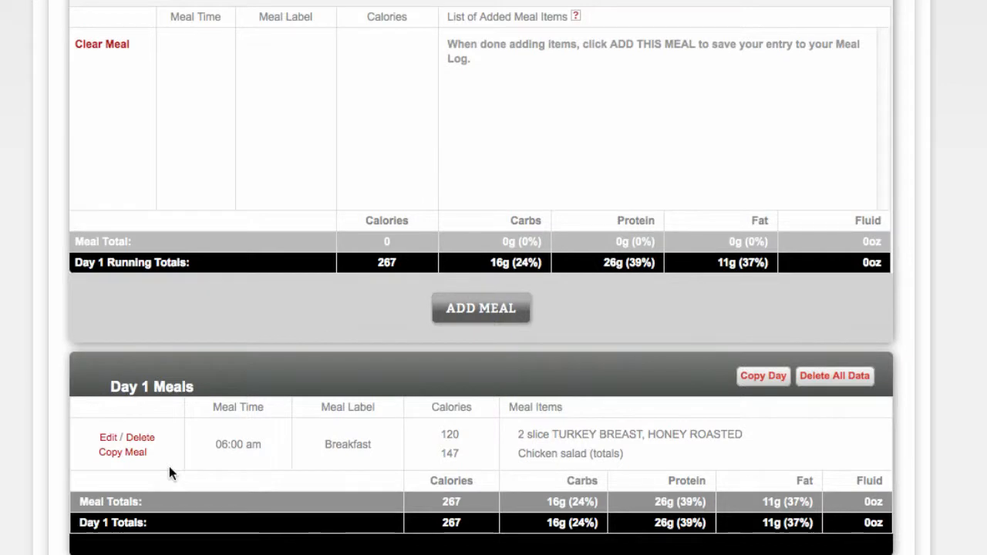
pyautogui.moveTo(121, 452)
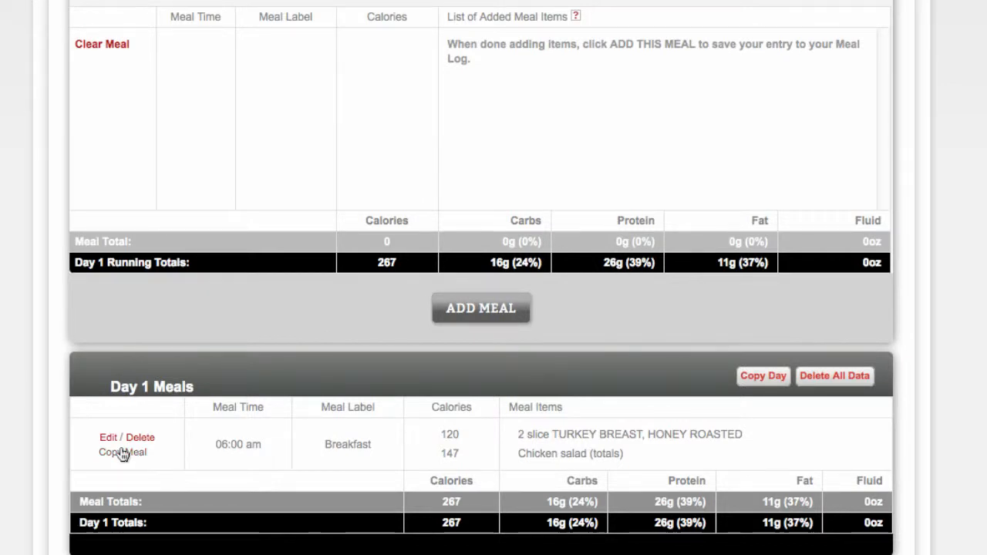
pyautogui.click(122, 452)
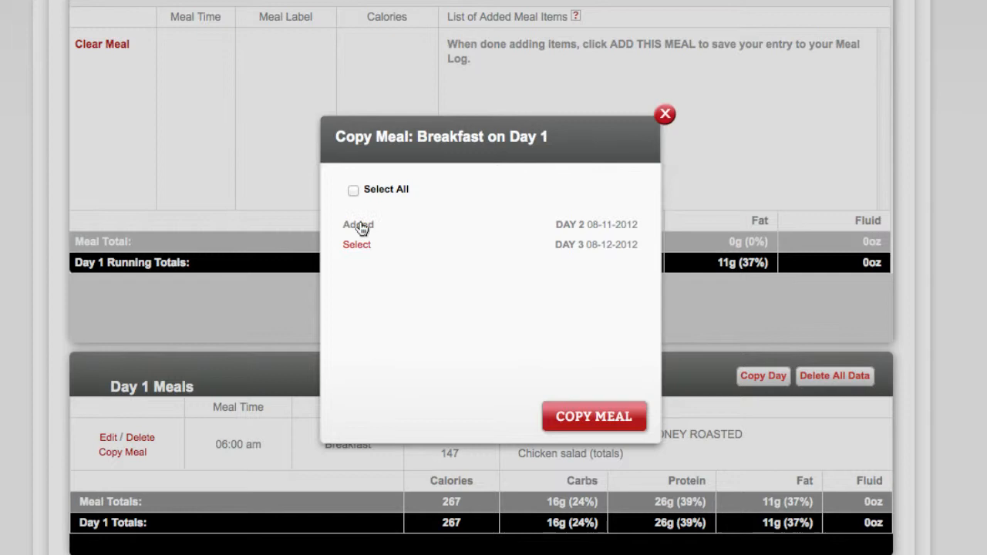
pyautogui.moveTo(594, 417)
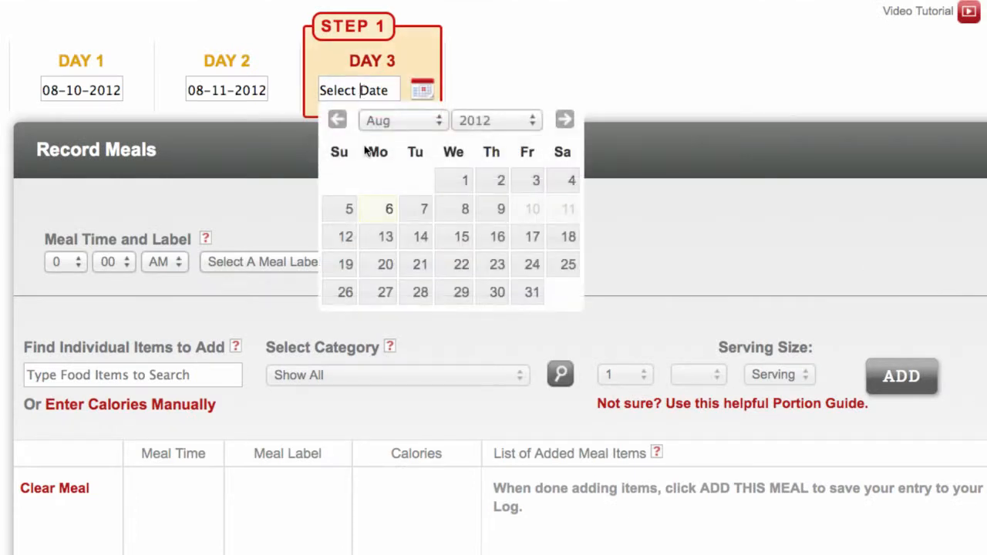
# Submit the meal log at the bottom of the page
pyautogui.scroll(-3)
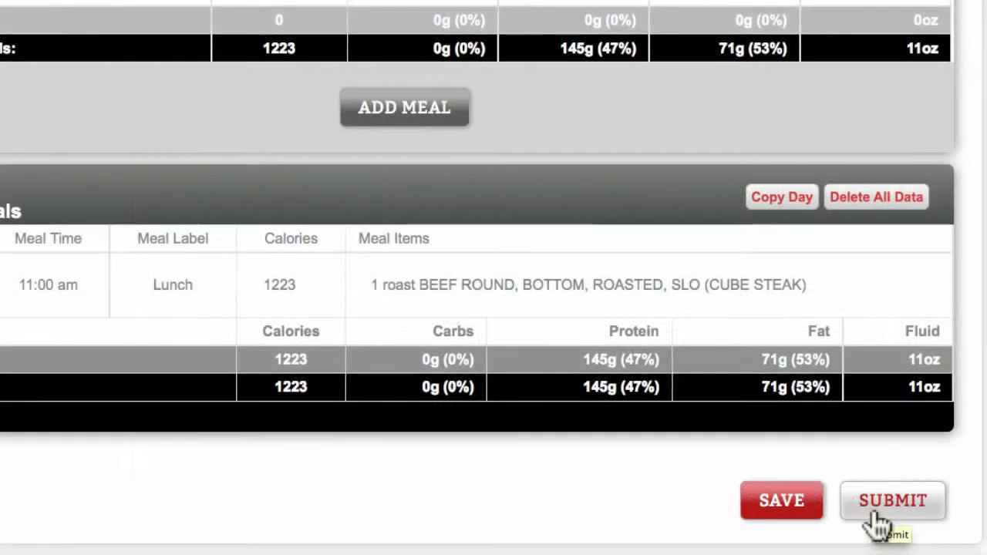
pyautogui.click(892, 500)
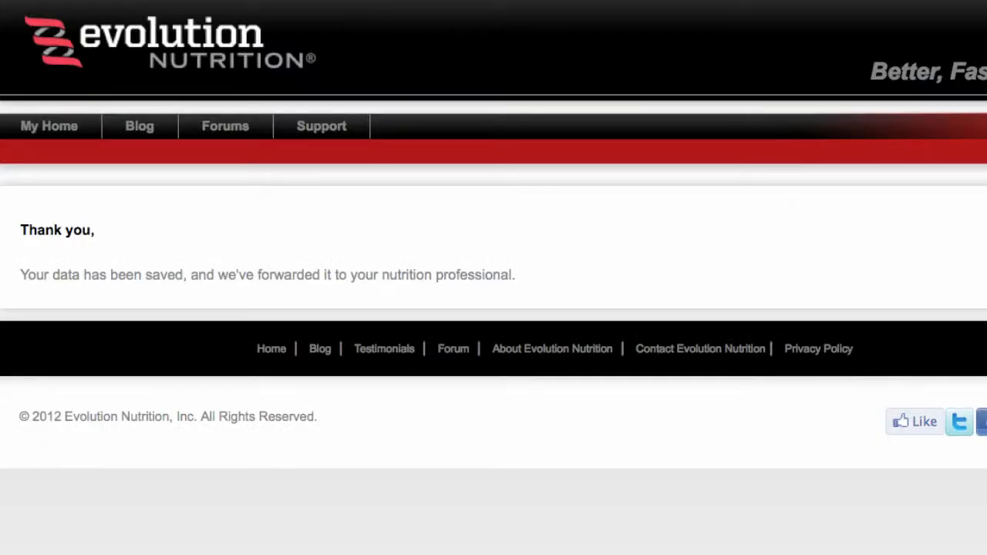